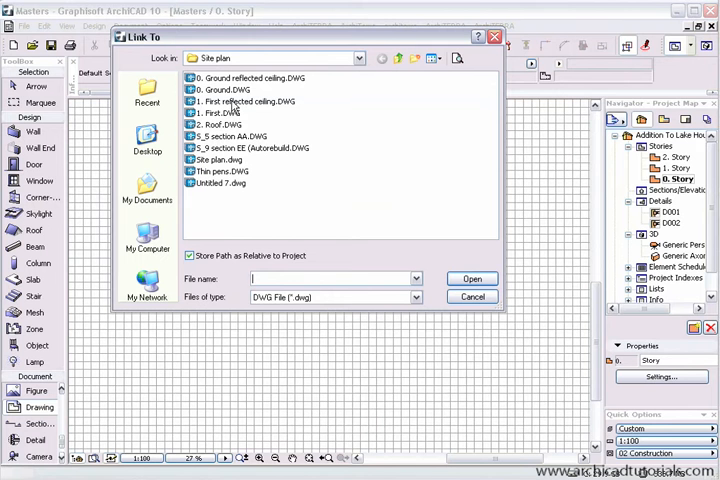
Filter the Link To dialog to DWG and select '1. First reflected ceiling.DWG' for linking.
{"action": "left_click", "coordinate": [408, 296]}
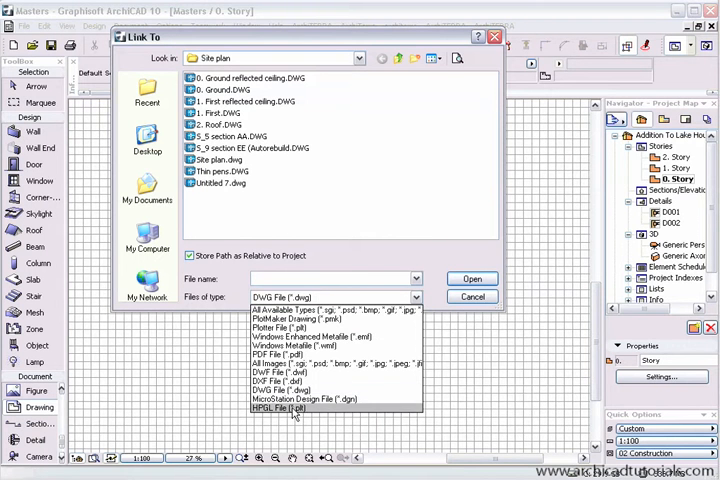
{"action": "mouse_move", "coordinate": [290, 408]}
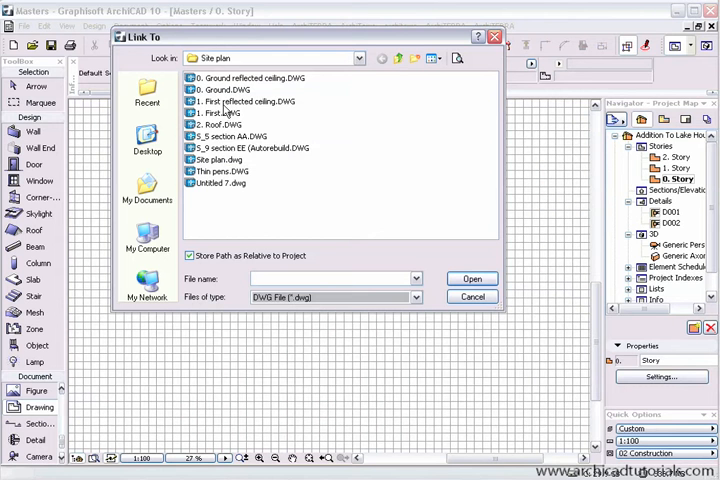
{"action": "left_click", "coordinate": [248, 100]}
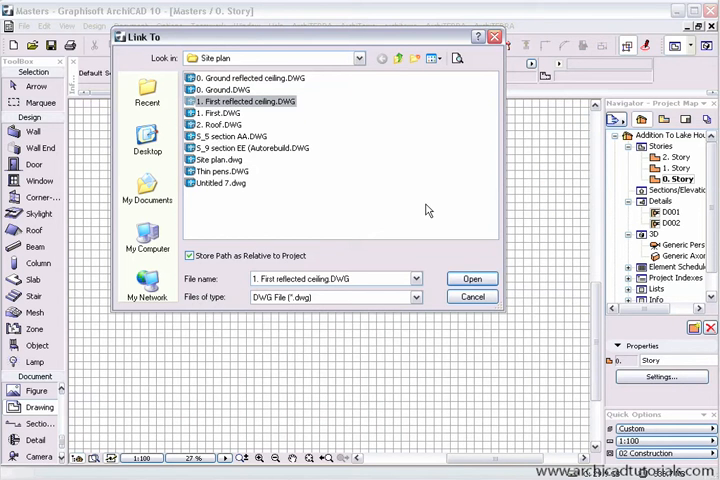
{"action": "left_click", "coordinate": [472, 278]}
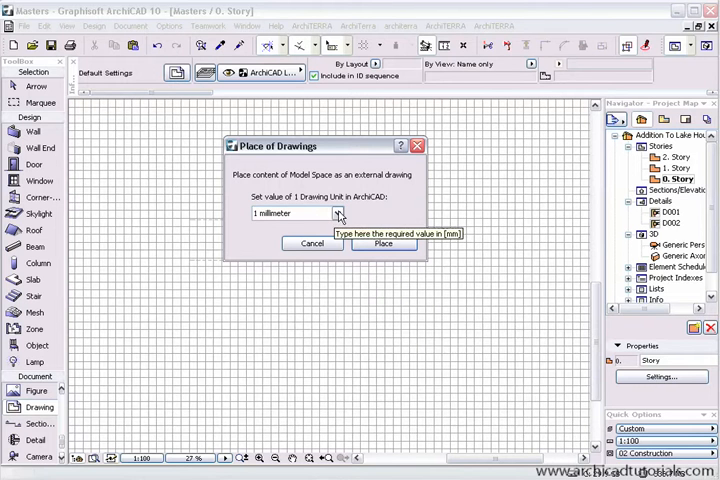
{"action": "mouse_move", "coordinate": [384, 244]}
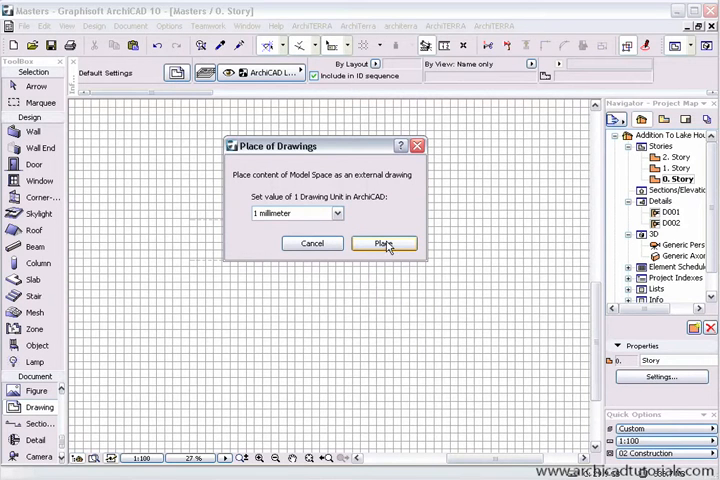
Confirm 1 millimetre per unit and drop the reflected ceiling drawing onto the 0. Story floor plan.
{"action": "left_click", "coordinate": [384, 244]}
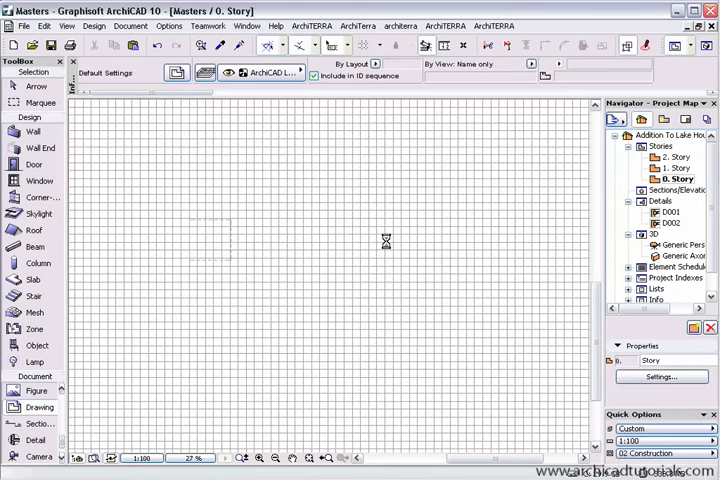
{"action": "left_click", "coordinate": [308, 458]}
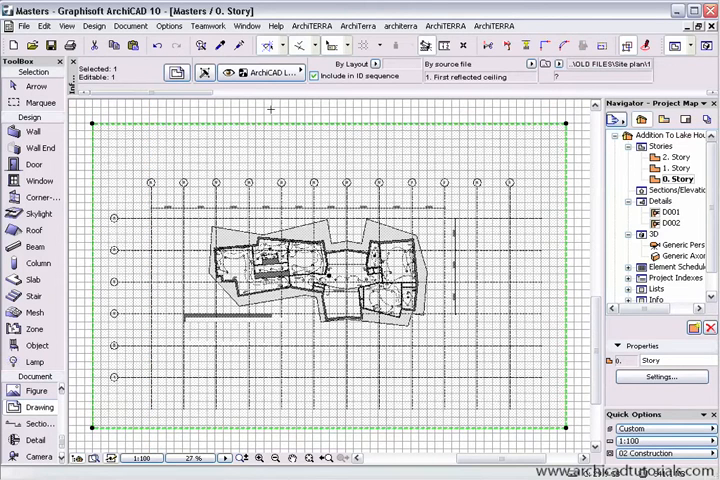
{"action": "mouse_move", "coordinate": [268, 72]}
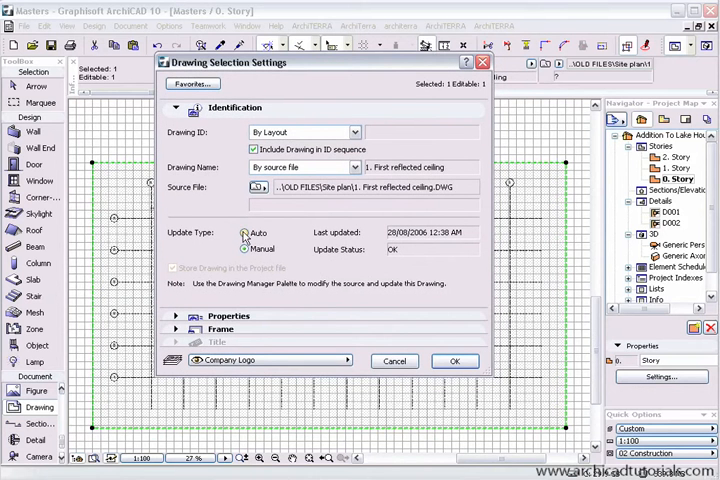
Close the Drawing Selection Settings dialog, leaving the Layout Book with A-04 Site plan visible.
{"action": "left_click", "coordinate": [178, 288]}
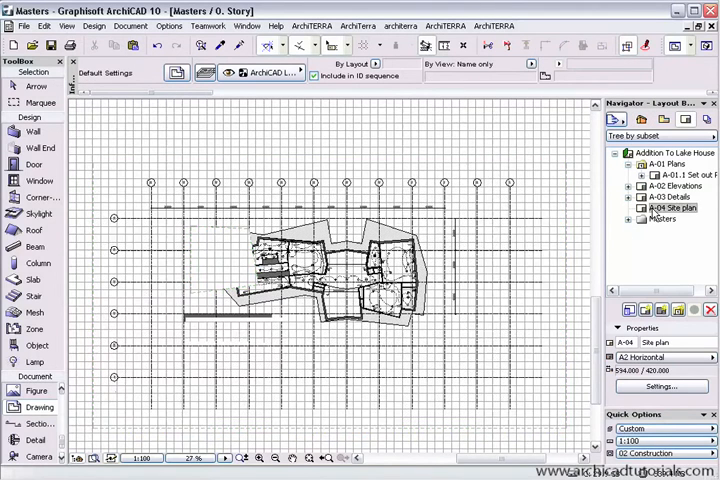
Open the A-04 Site plan layout and choose 'an external source' in the Place Drawing dialog.
{"action": "double_click", "coordinate": [672, 208]}
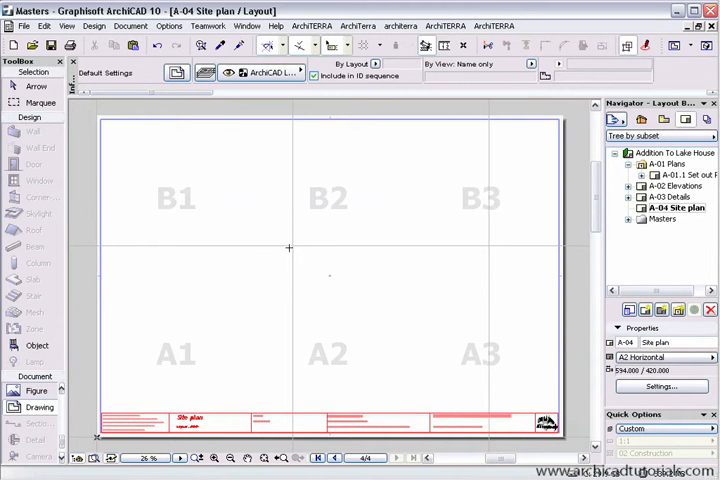
{"action": "mouse_move", "coordinate": [152, 180]}
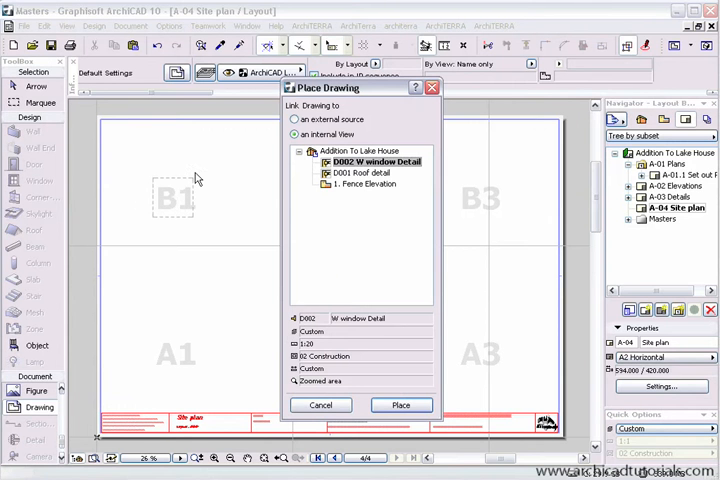
{"action": "mouse_move", "coordinate": [344, 172]}
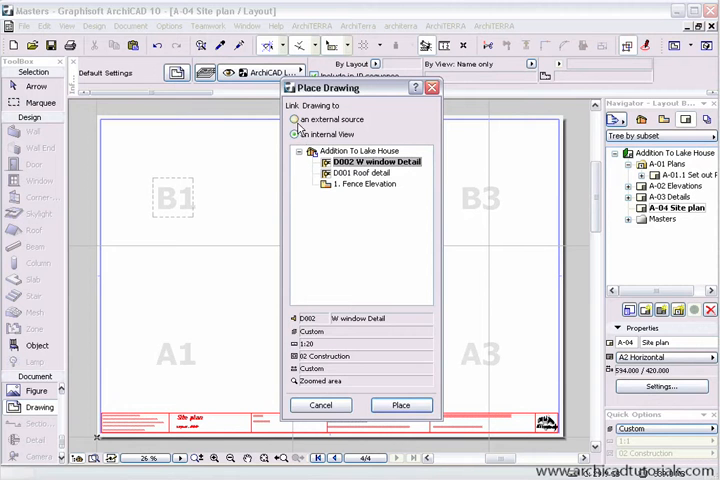
{"action": "left_click", "coordinate": [296, 120]}
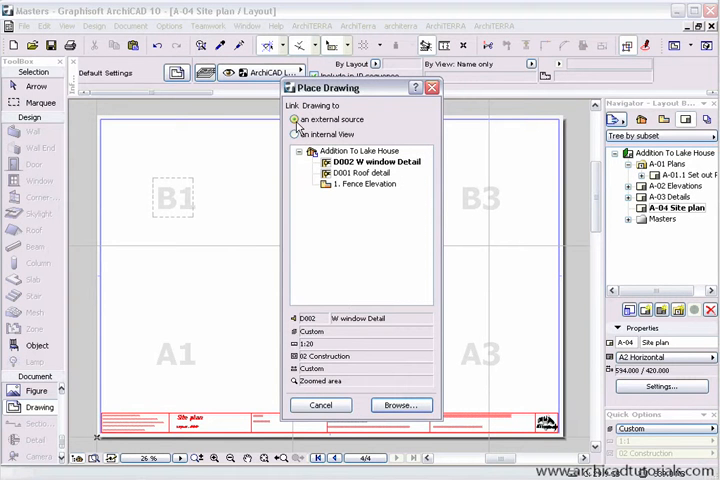
{"action": "left_click", "coordinate": [296, 120]}
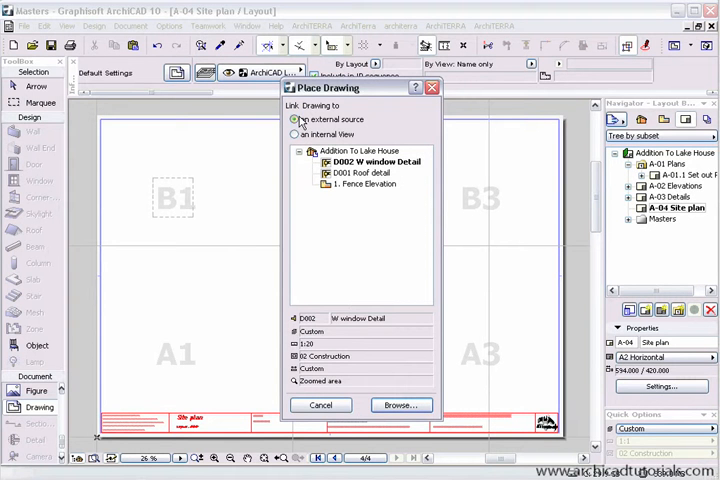
Browse the Site plan folder, filter to DWG and select '5_section EE (Autorobuild).DWG' for linking.
{"action": "left_click", "coordinate": [400, 404]}
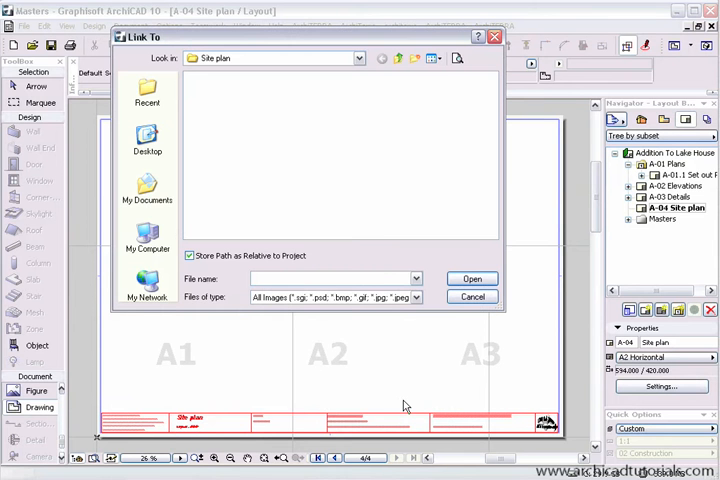
{"action": "left_click", "coordinate": [412, 296]}
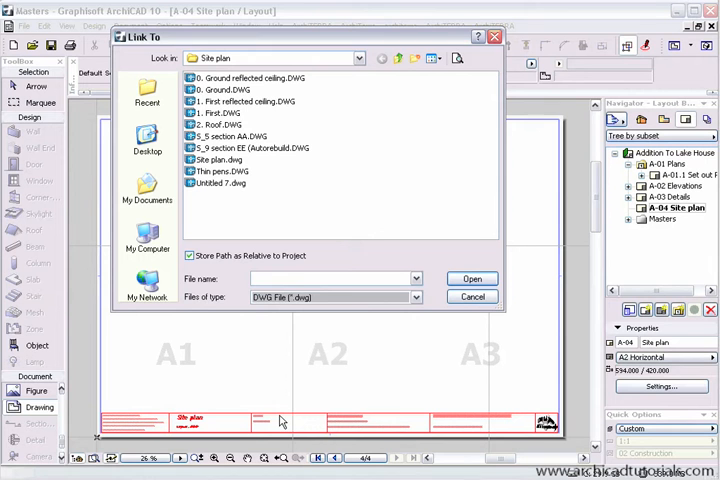
{"action": "mouse_move", "coordinate": [202, 200]}
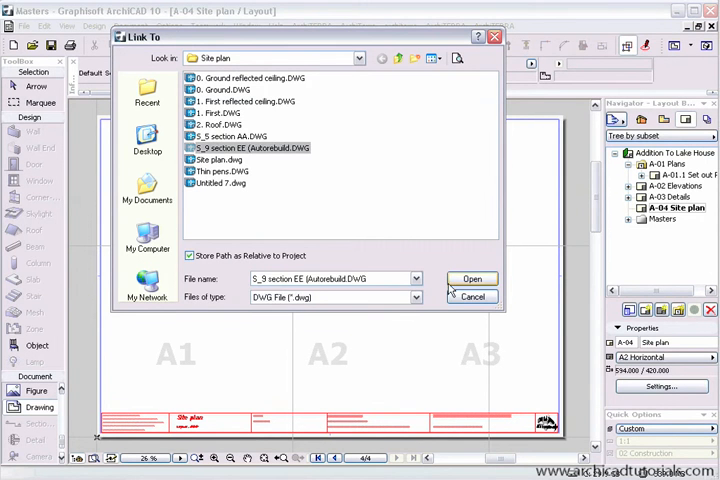
{"action": "left_click", "coordinate": [472, 278]}
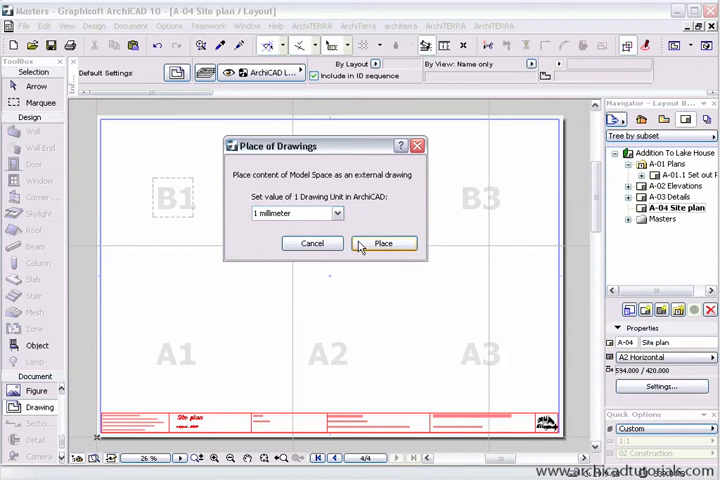
Confirm millimetre units, place the section EE drawing on the layout and select it.
{"action": "left_click", "coordinate": [384, 244]}
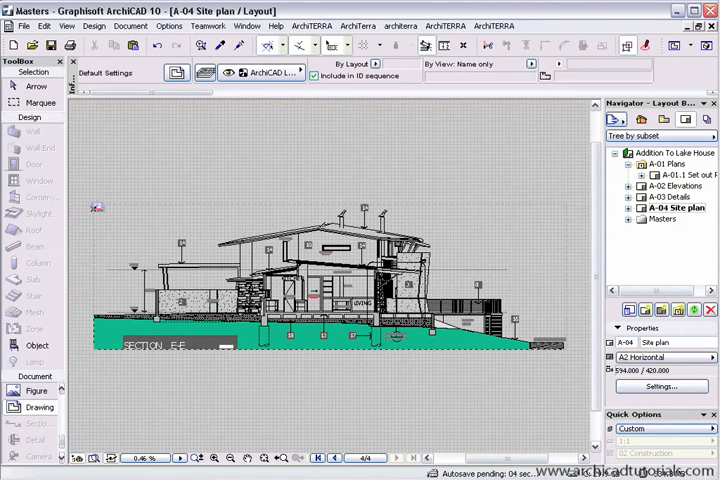
{"action": "left_click", "coordinate": [330, 276]}
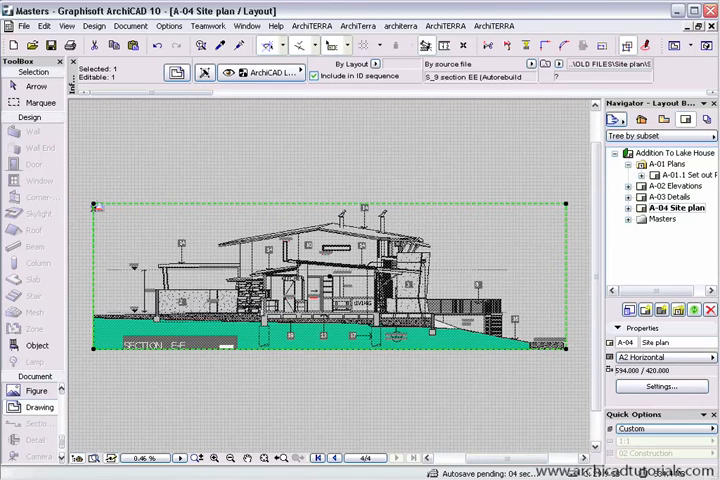
Show the section EE drawing's Drawing Selection Settings with the Drawing Scale choices listed.
{"action": "right_click", "coordinate": [320, 290]}
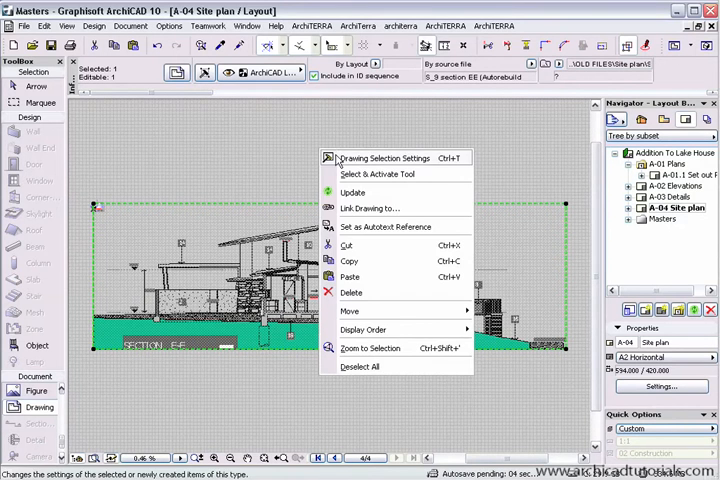
{"action": "left_click", "coordinate": [384, 158]}
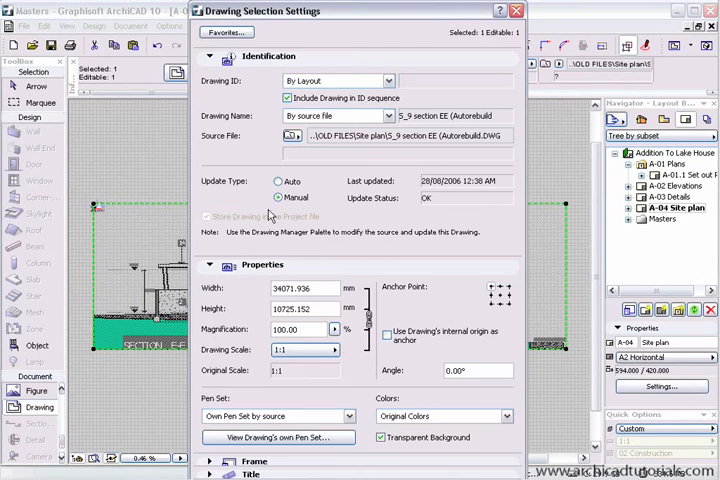
{"action": "left_click", "coordinate": [336, 350]}
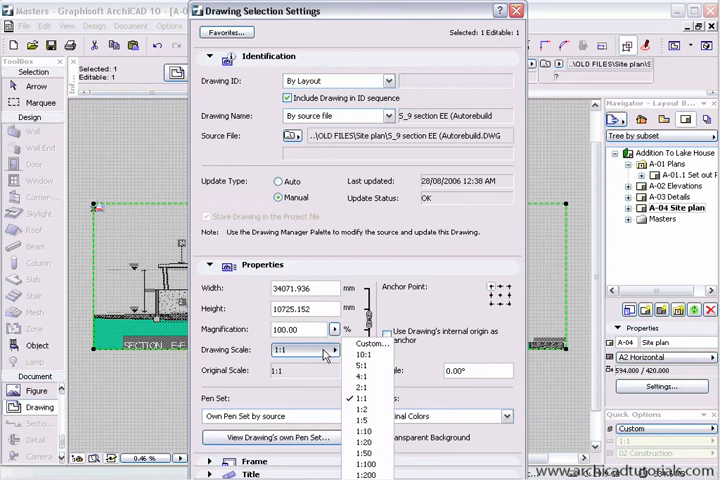